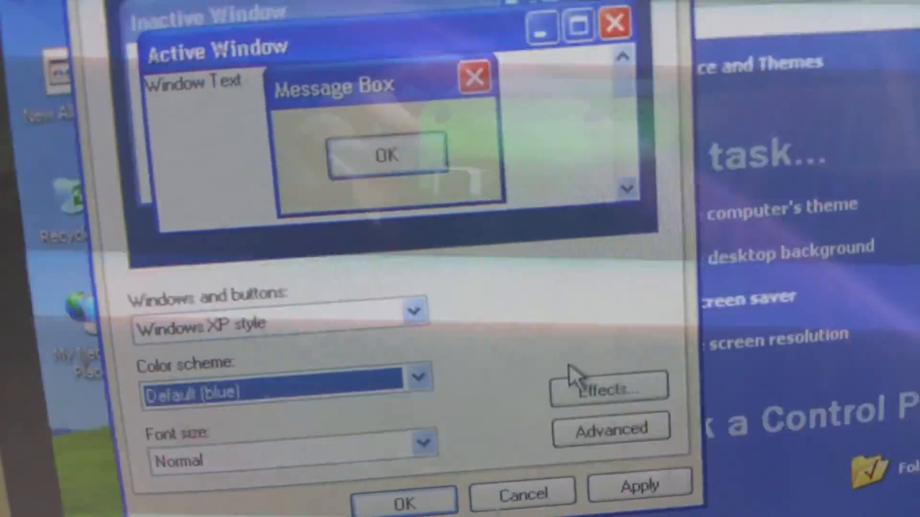
Step: Switch Windows and buttons to Windows Classic style
click(287, 392)
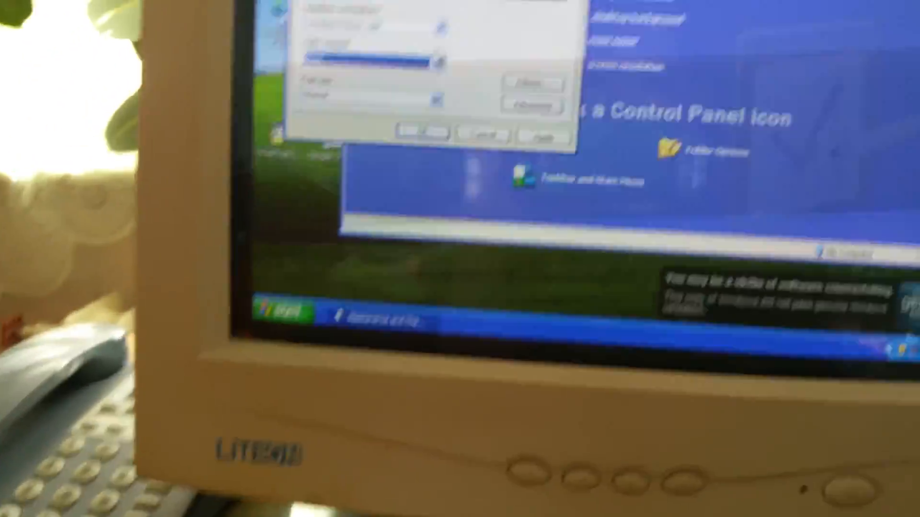
click(428, 112)
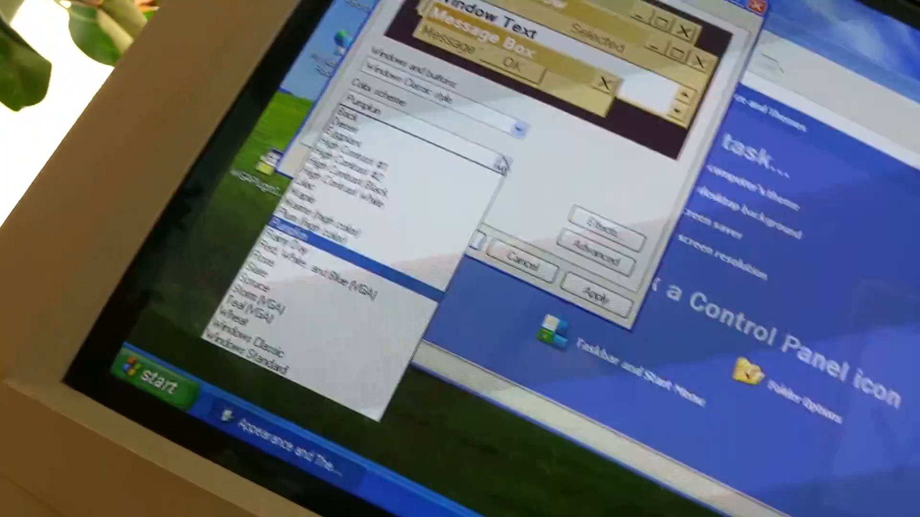
Step: Preview the Pumpkin colour scheme, then switch to Windows Standard
click(293, 246)
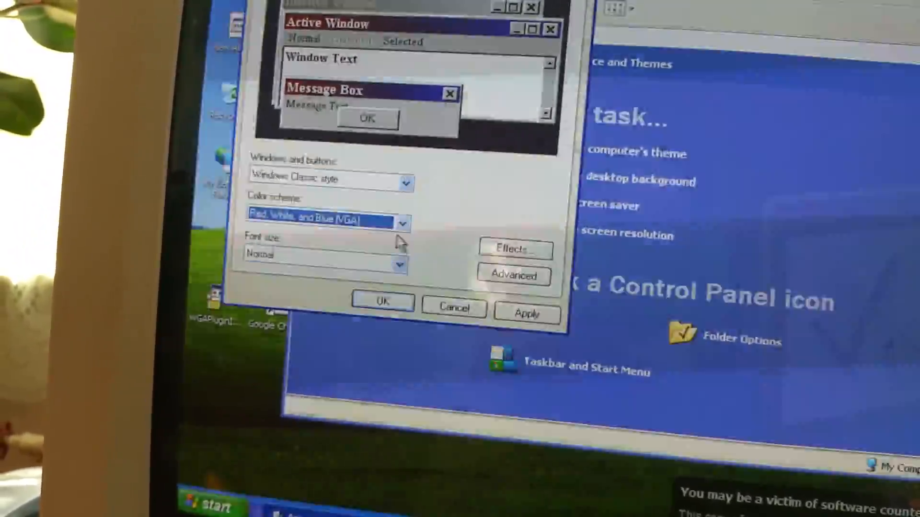
click(402, 223)
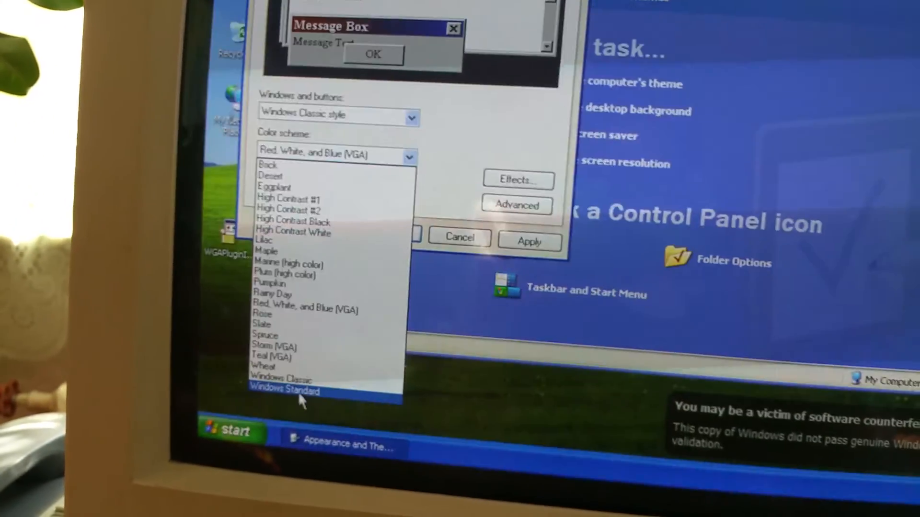
click(281, 378)
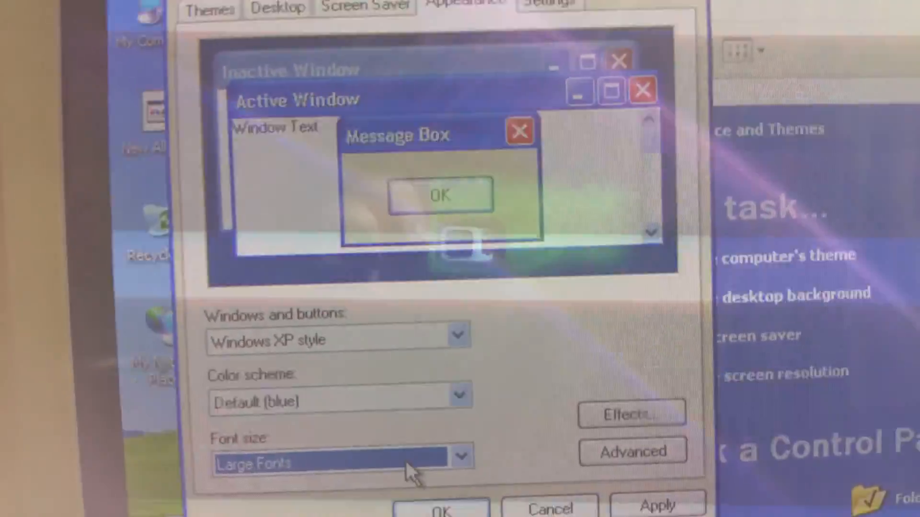
Step: Open the Font size dropdown to try Large Fonts
click(460, 456)
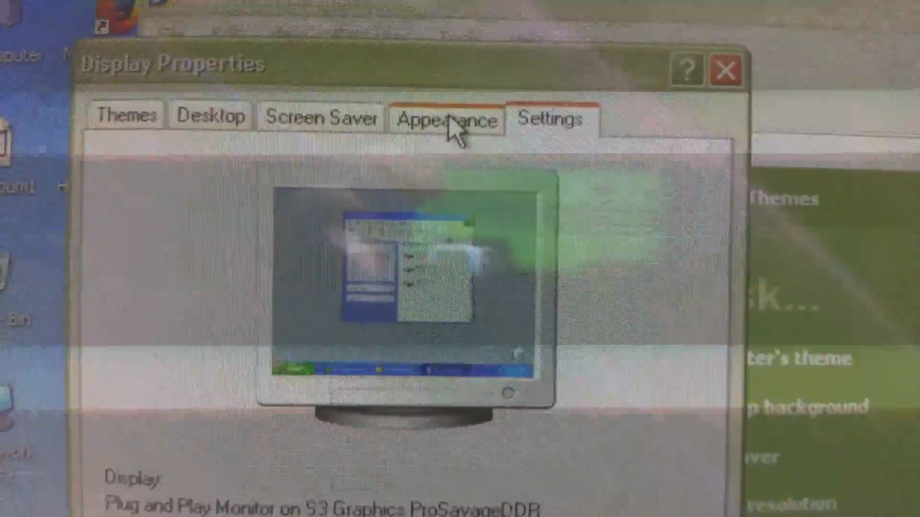
Step: Return to the Appearance tab from the monitor settings page
click(444, 117)
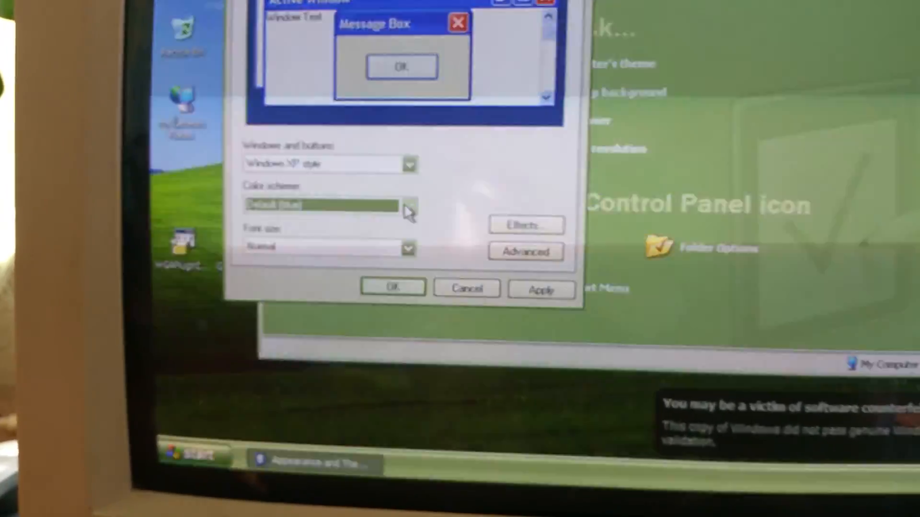
Step: Choose the Olive Green colour scheme and close Display Properties
click(408, 205)
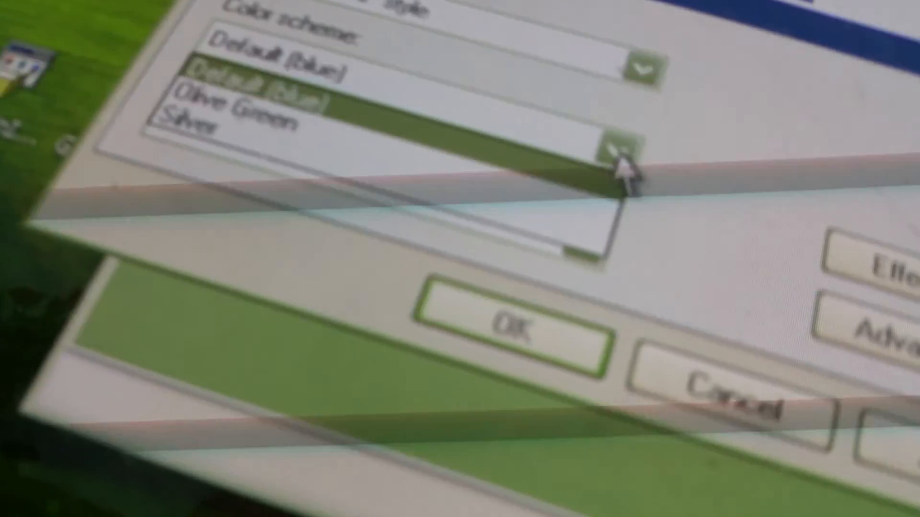
click(235, 111)
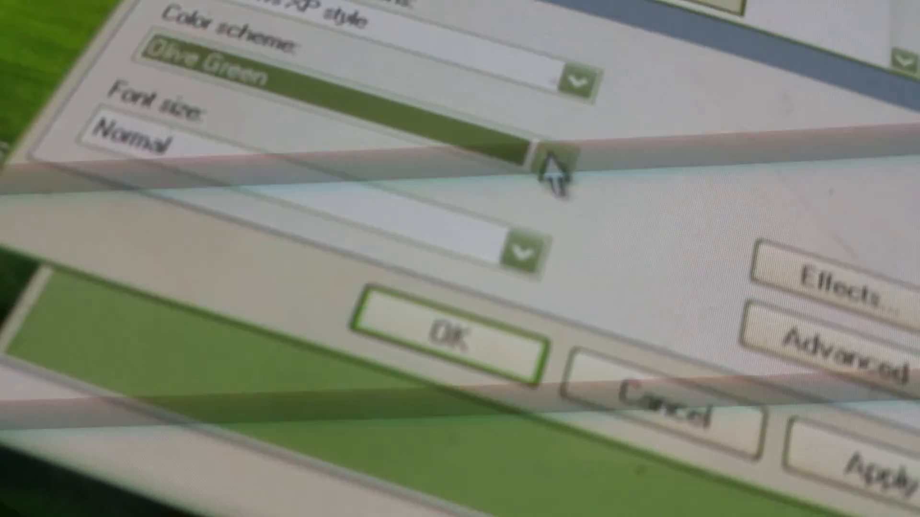
click(446, 332)
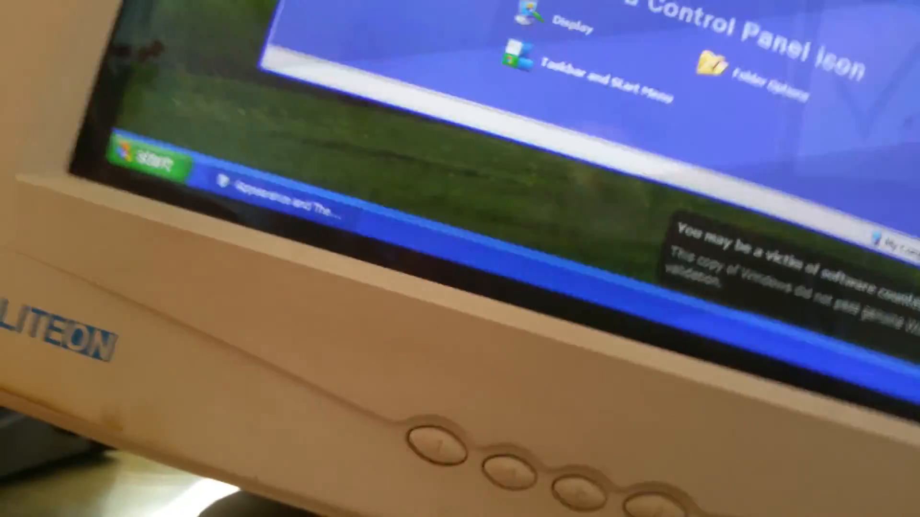